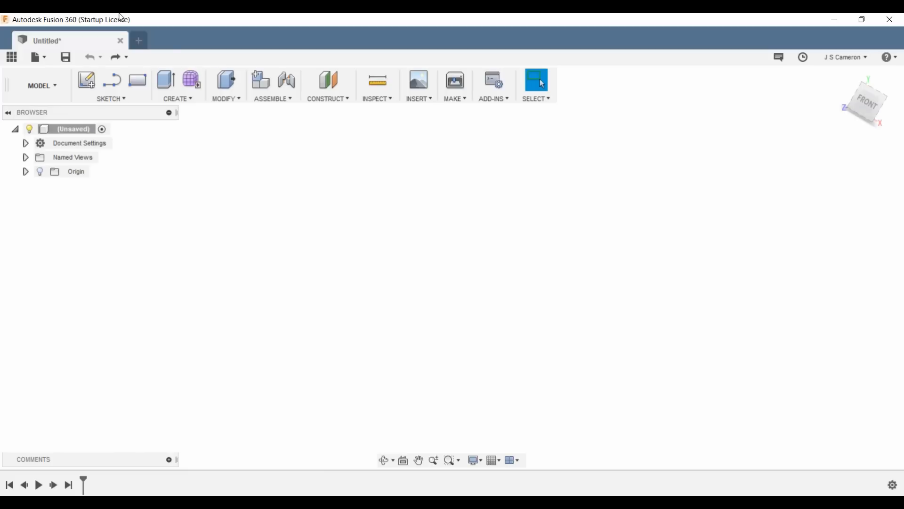
mouse_move(516, 229)
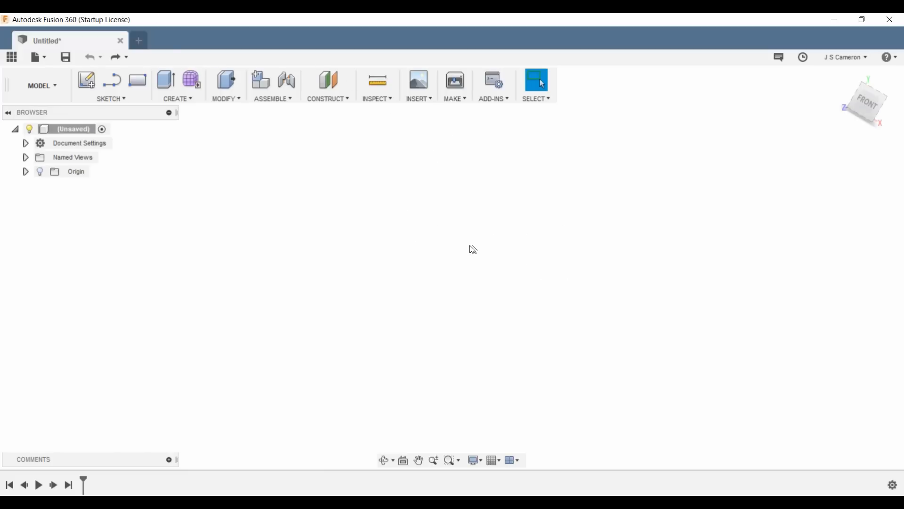
mouse_move(426, 237)
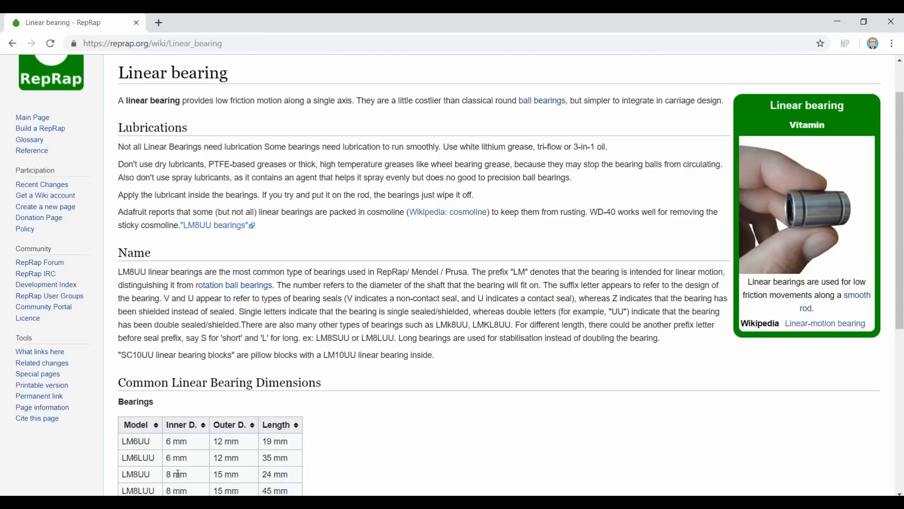
mouse_move(234, 473)
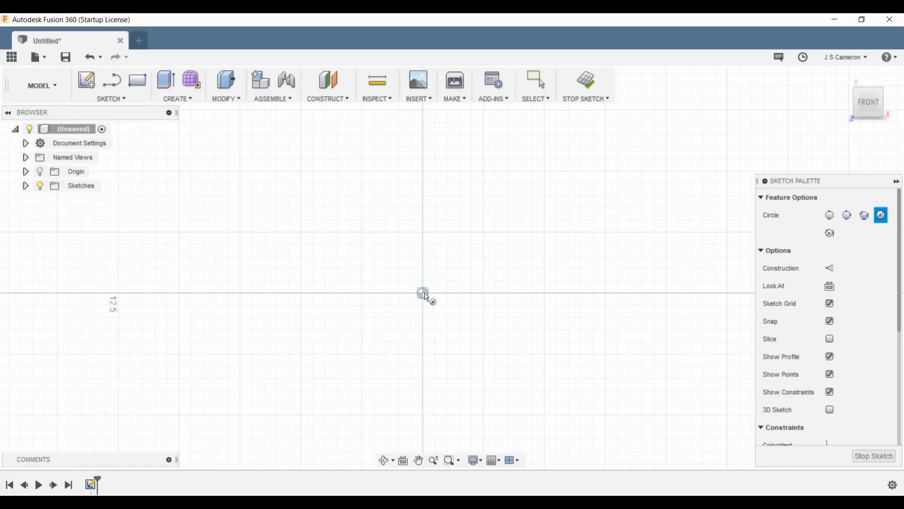
- Sketch two concentric circles with a 15 mm outer diameter and extrude the ring 24 mm
left_click_drag(423, 293, 561, 411)
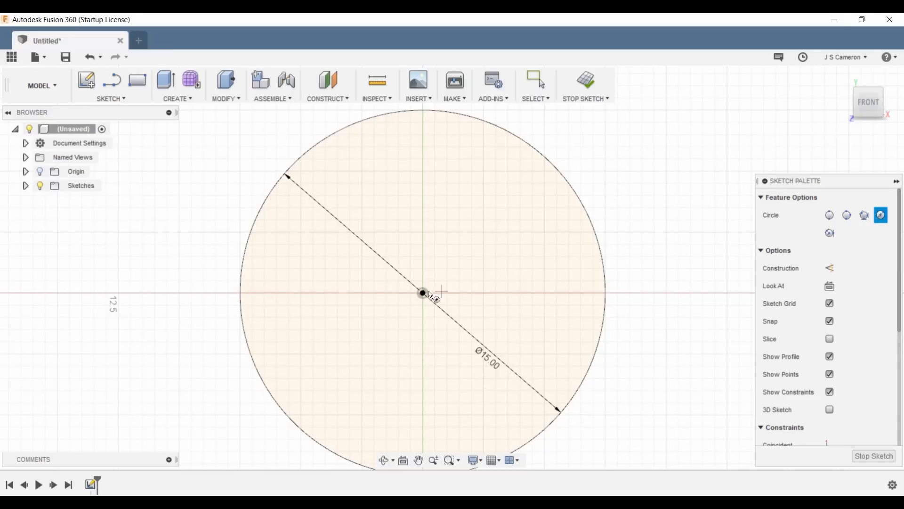
left_click(423, 293)
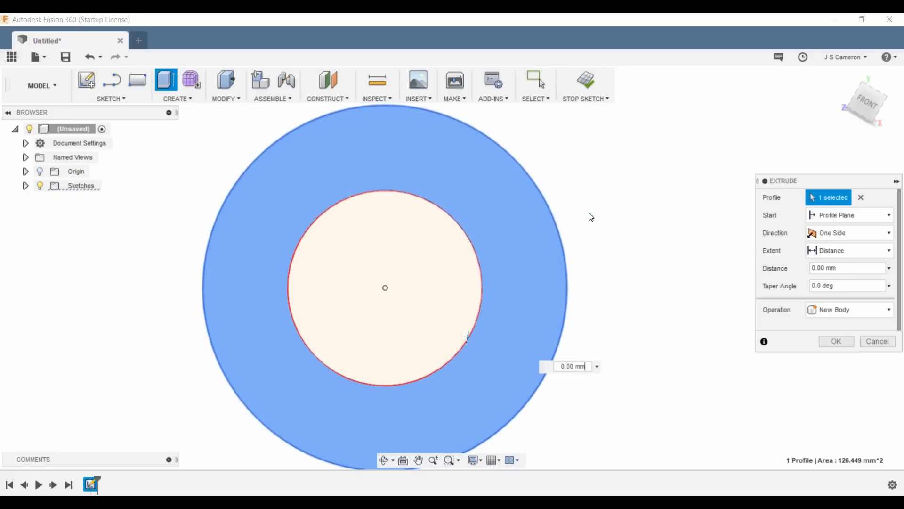
type("24")
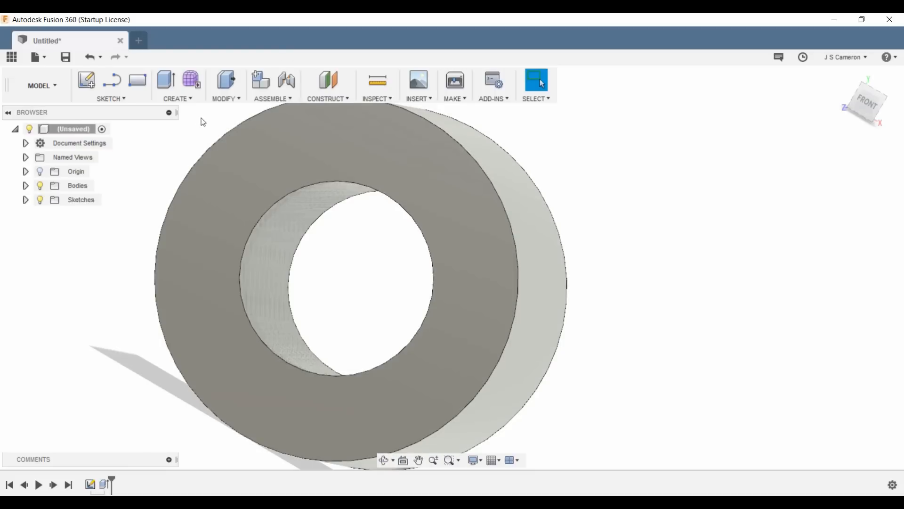
- Chamfer the bore's front edge with a 1.5 mm equal distance, then face the front view
left_click(226, 84)
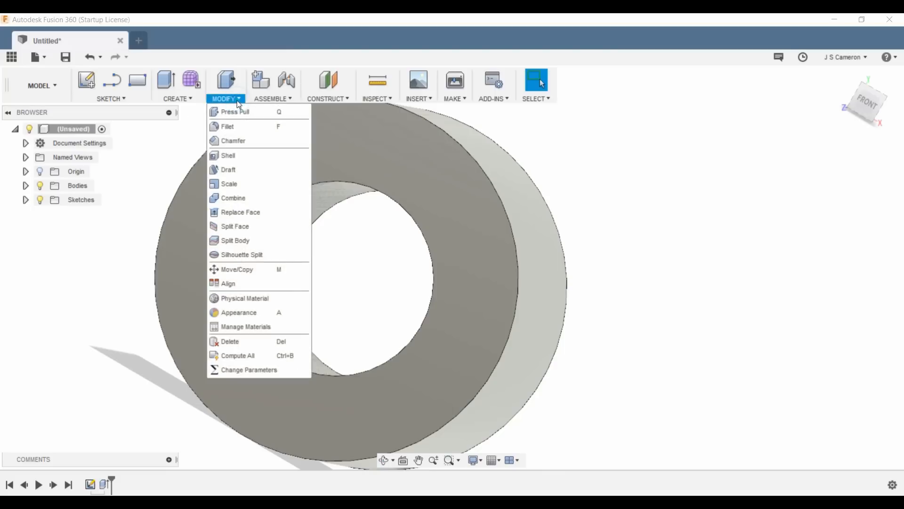
left_click(234, 140)
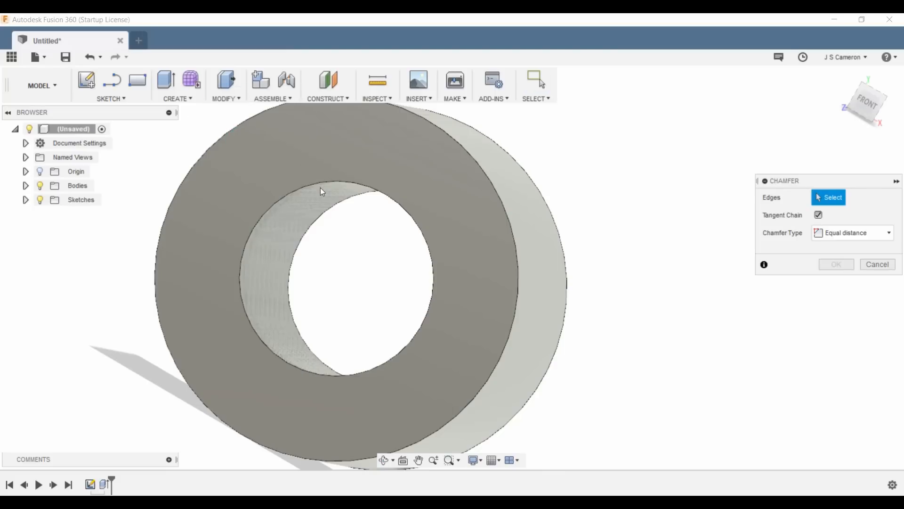
mouse_move(320, 187)
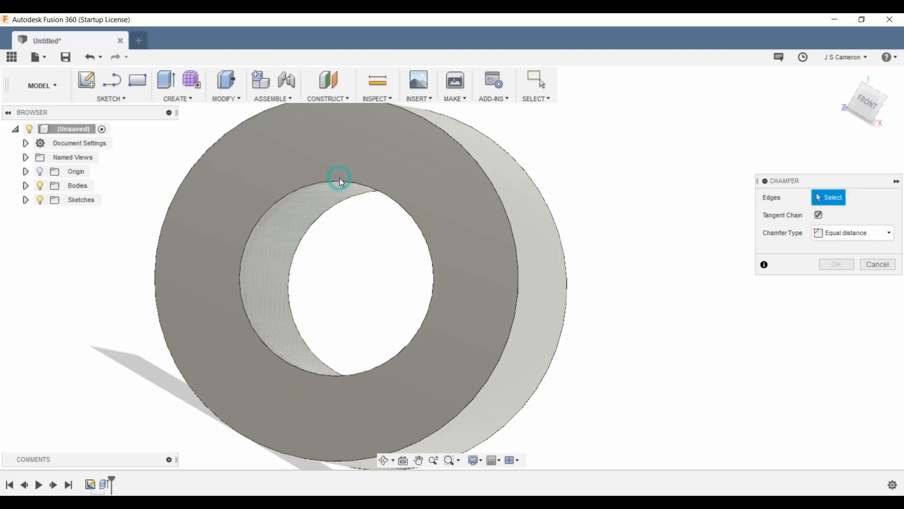
left_click(339, 178)
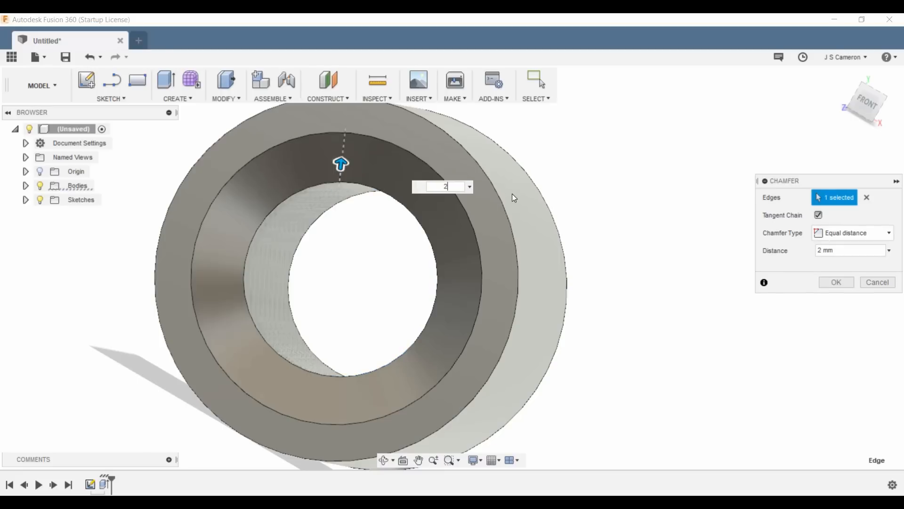
type("1")
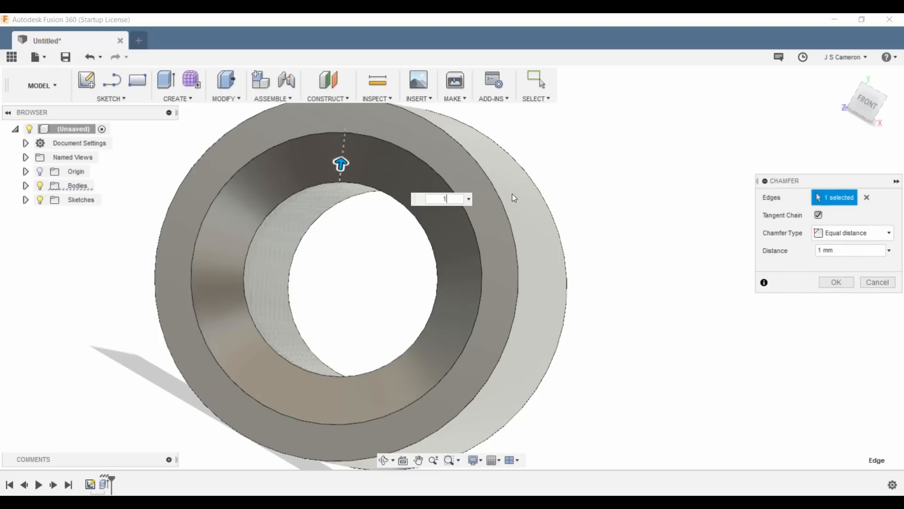
type("1.5")
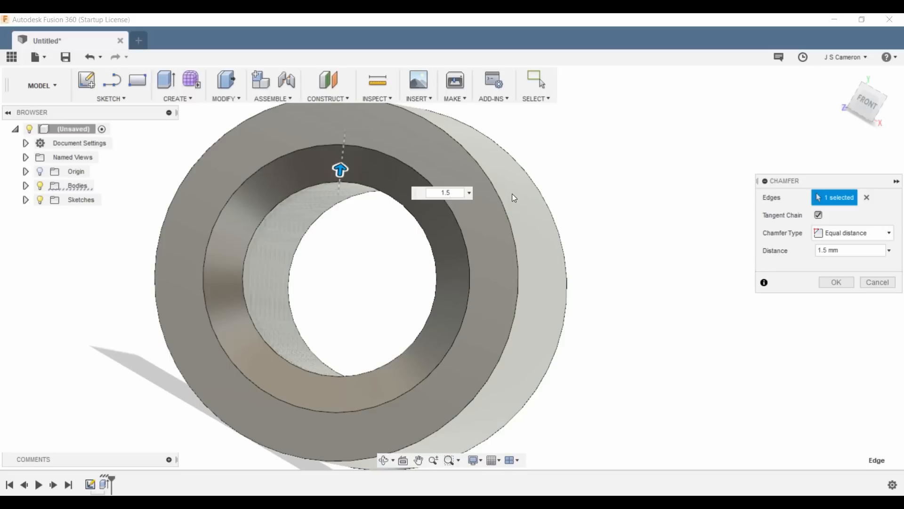
left_click(442, 192)
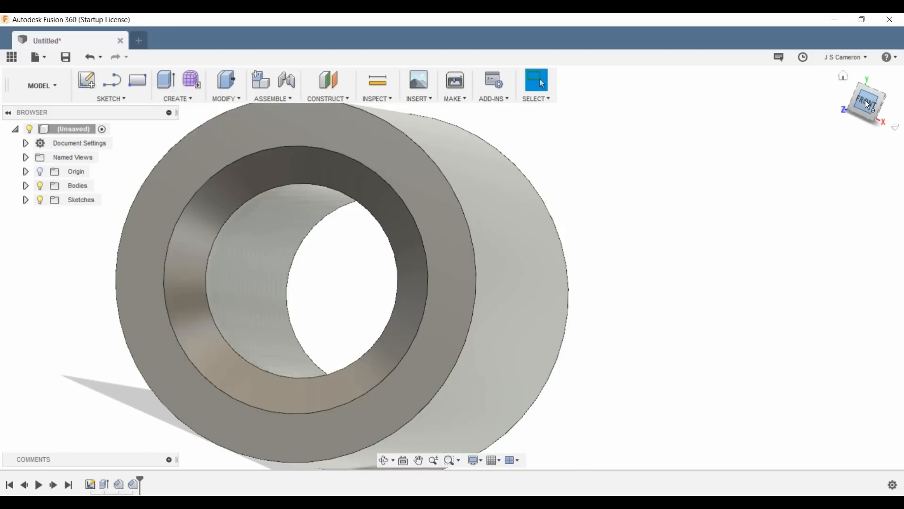
left_click(865, 101)
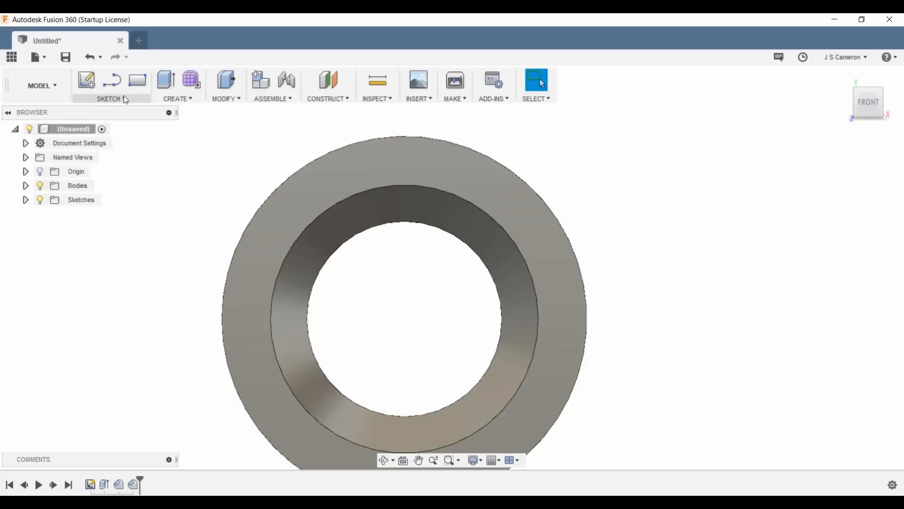
- Sketch an ellipse straddling the bore's top edge on the front face and begin extruding it
left_click(109, 98)
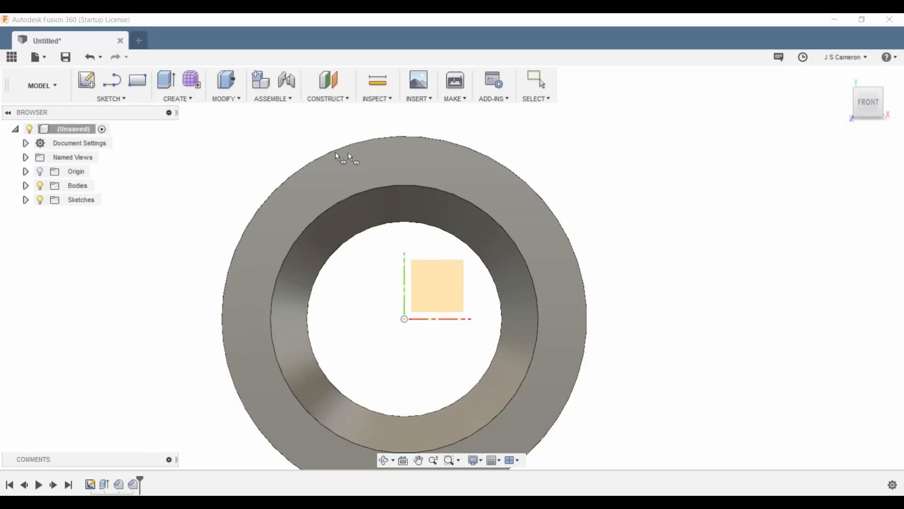
mouse_move(432, 183)
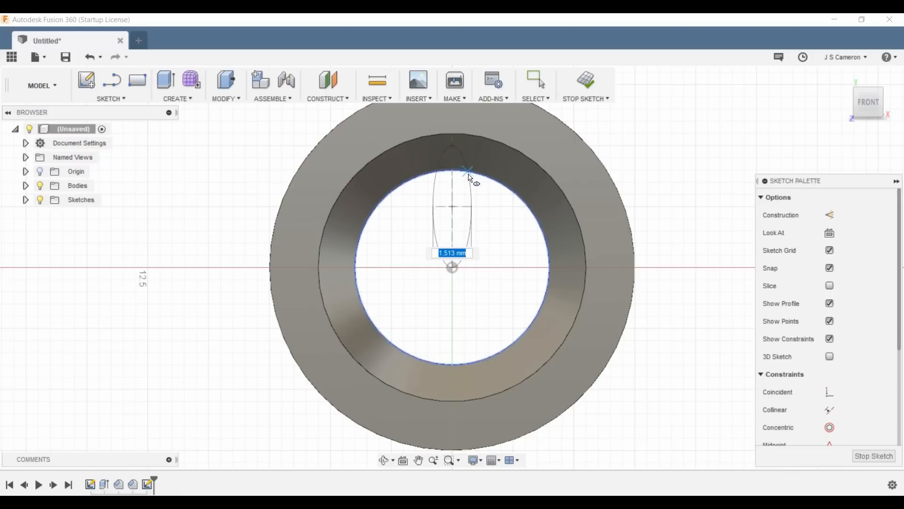
left_click_drag(470, 178, 474, 171)
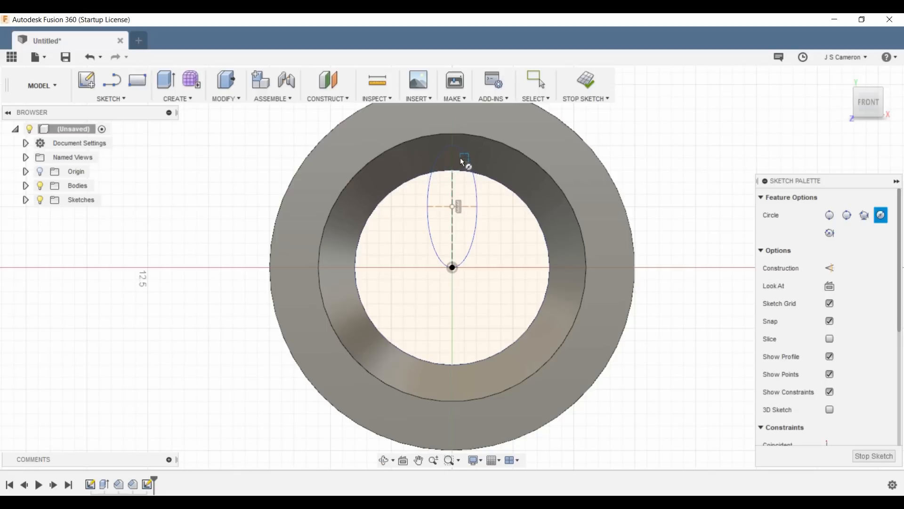
left_click(534, 80)
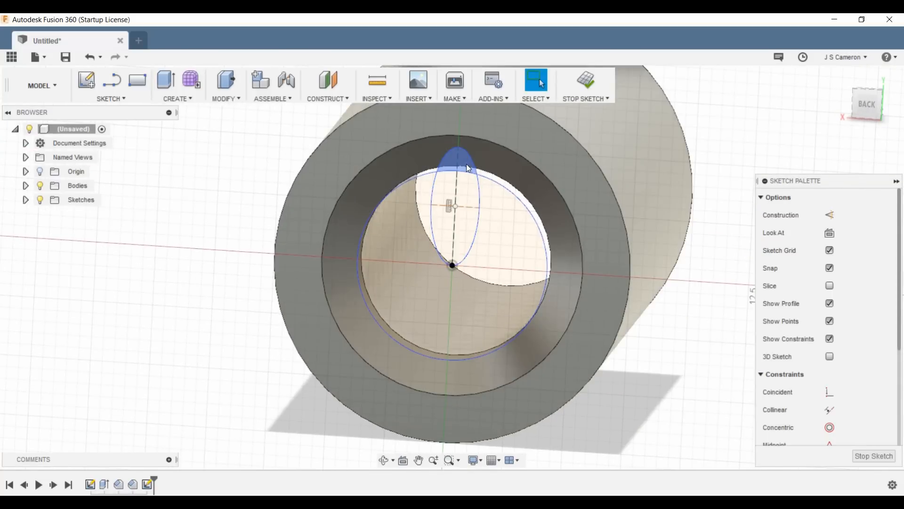
right_click(467, 168)
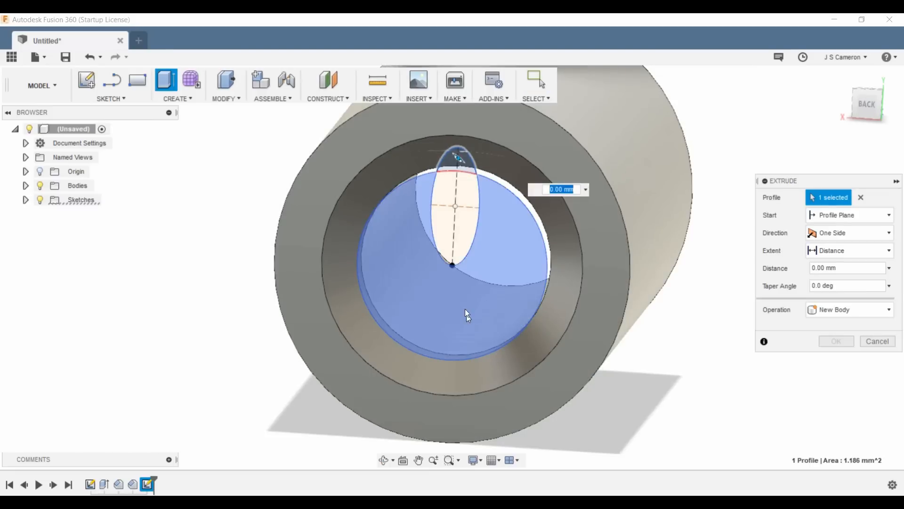
mouse_move(446, 252)
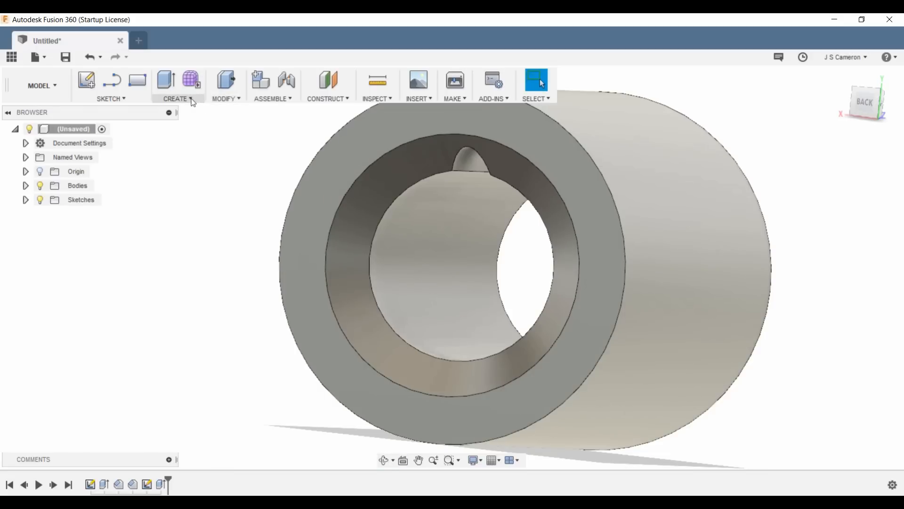
- Circular-pattern the elliptical groove face around the bore axis, nine grooves total
left_click(175, 85)
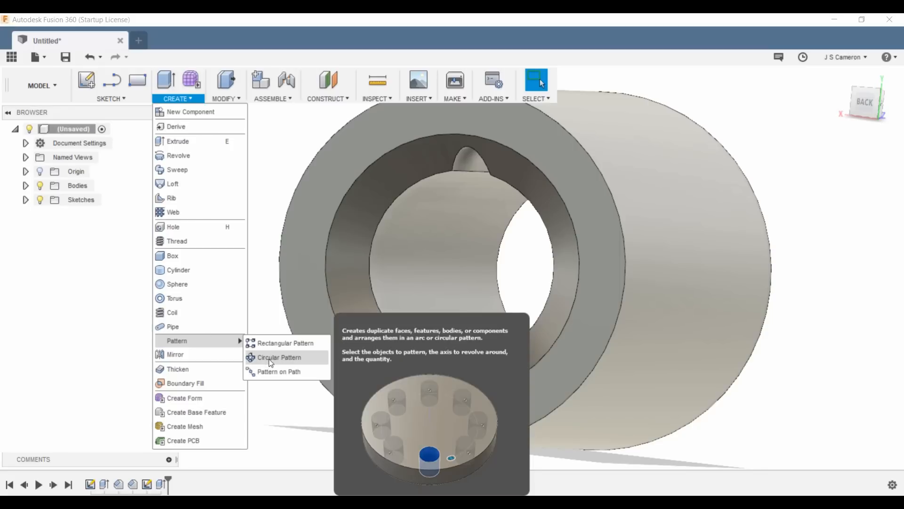
left_click(278, 357)
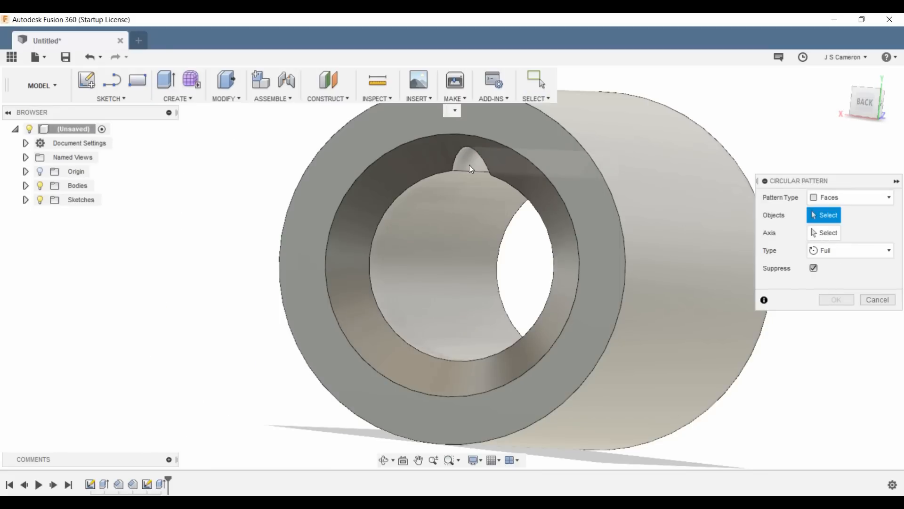
left_click(470, 167)
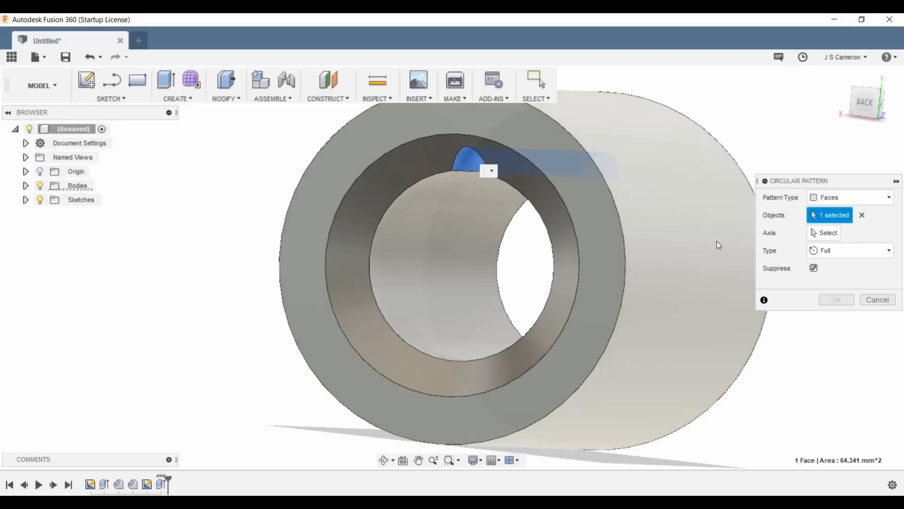
left_click(827, 232)
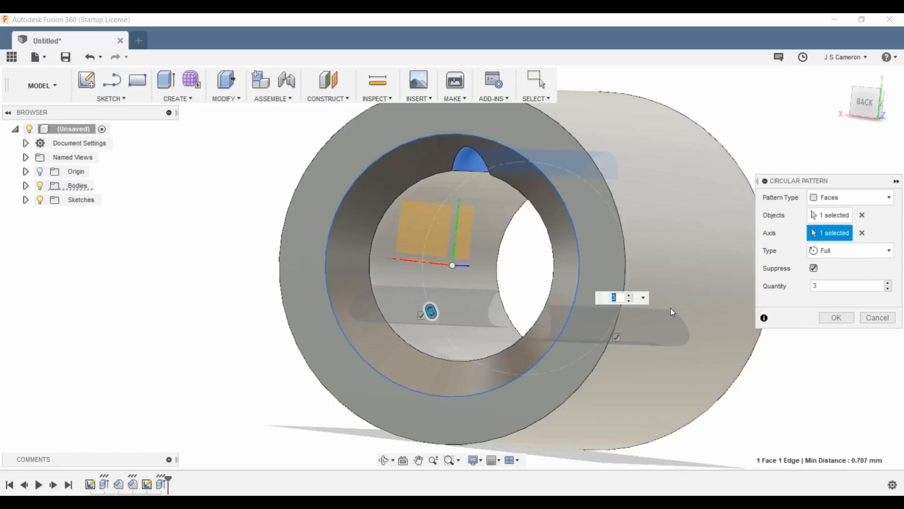
left_click(867, 103)
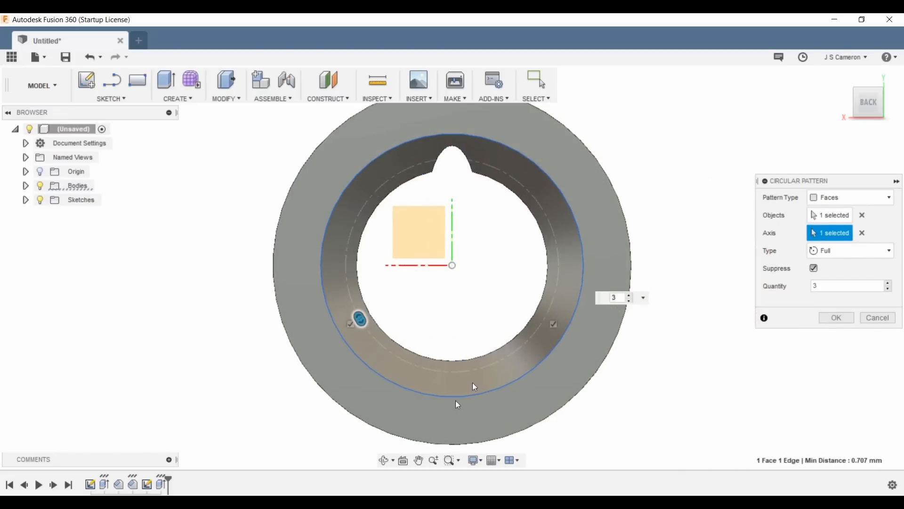
mouse_move(560, 387)
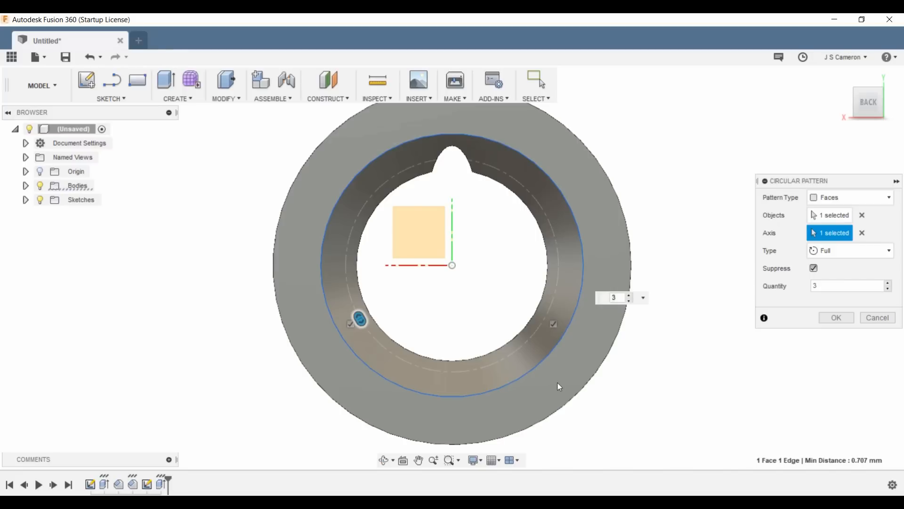
left_click(614, 296)
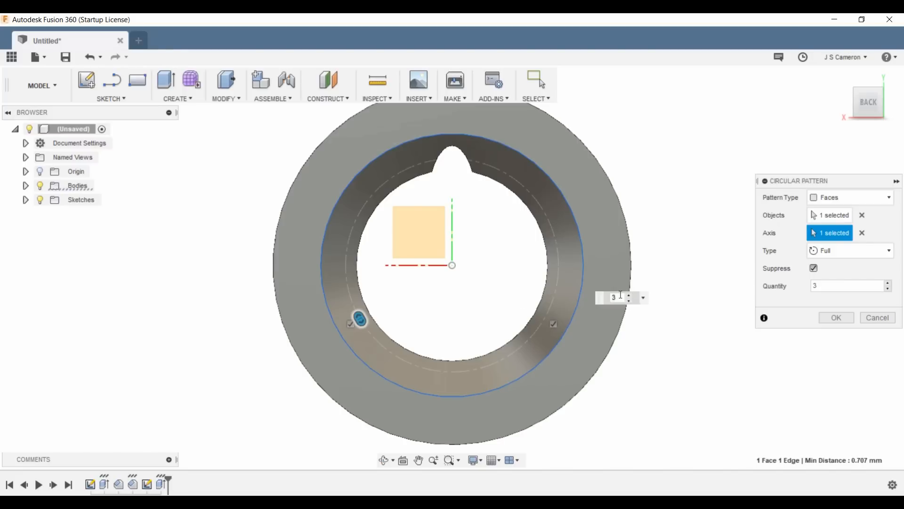
left_click(616, 297)
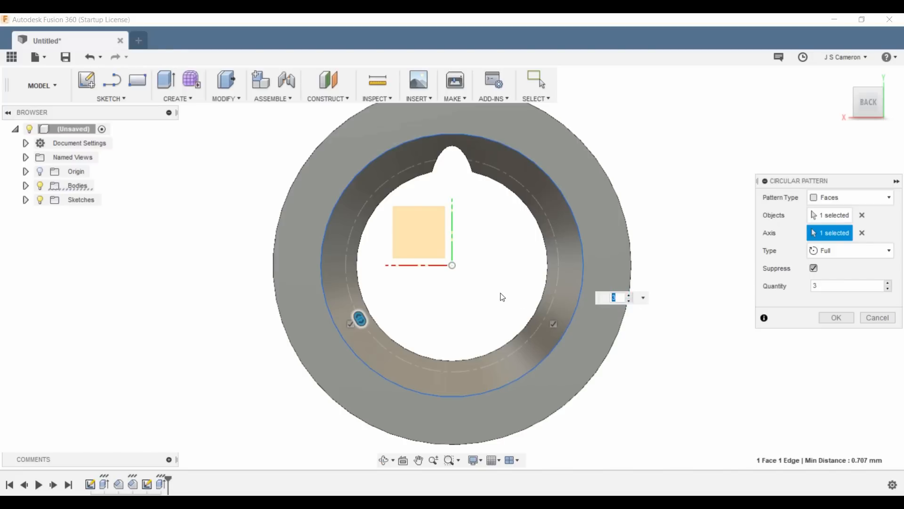
type("8")
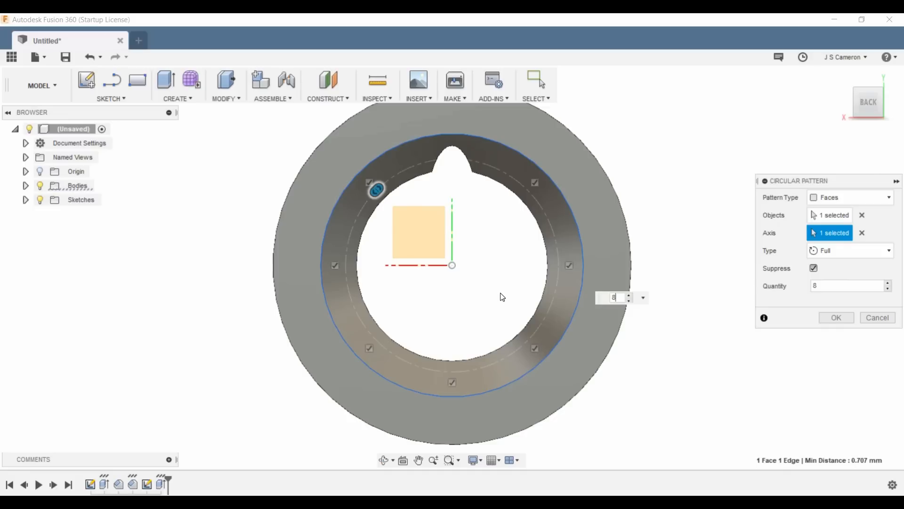
mouse_move(385, 471)
type("9")
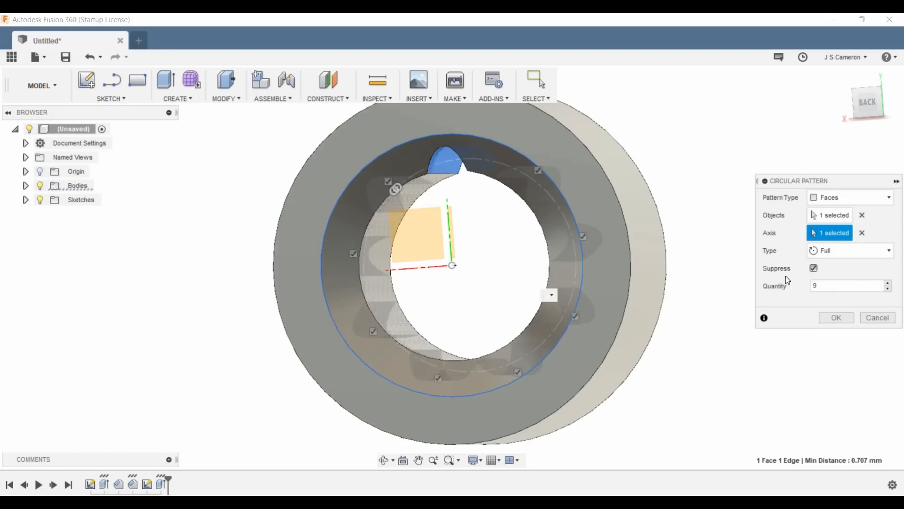
left_click(836, 317)
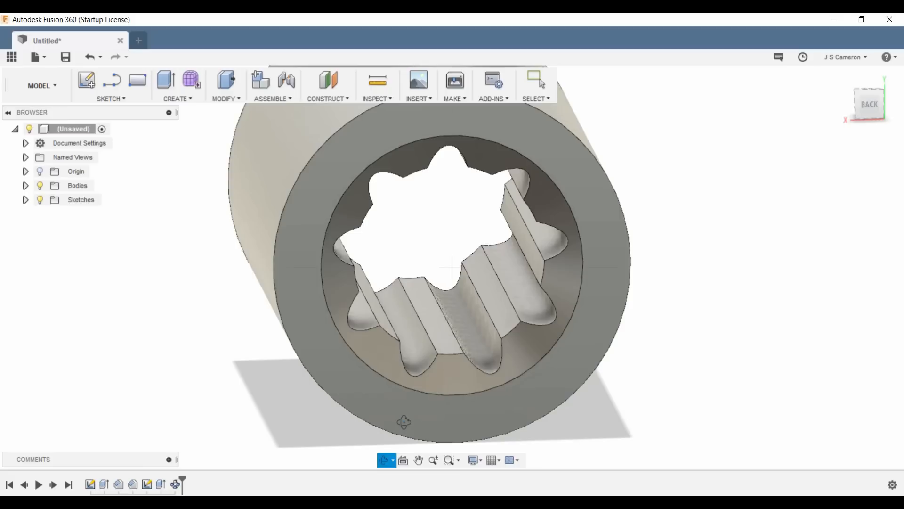
mouse_move(377, 326)
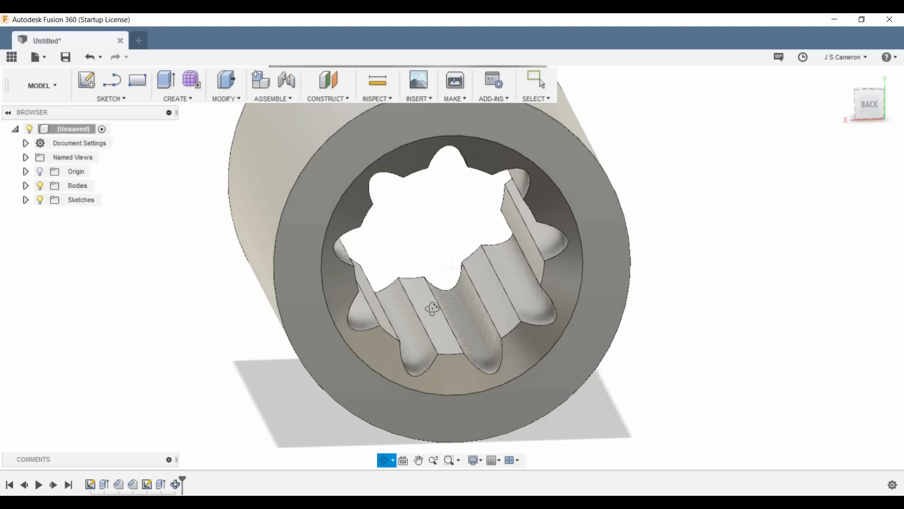
mouse_move(381, 265)
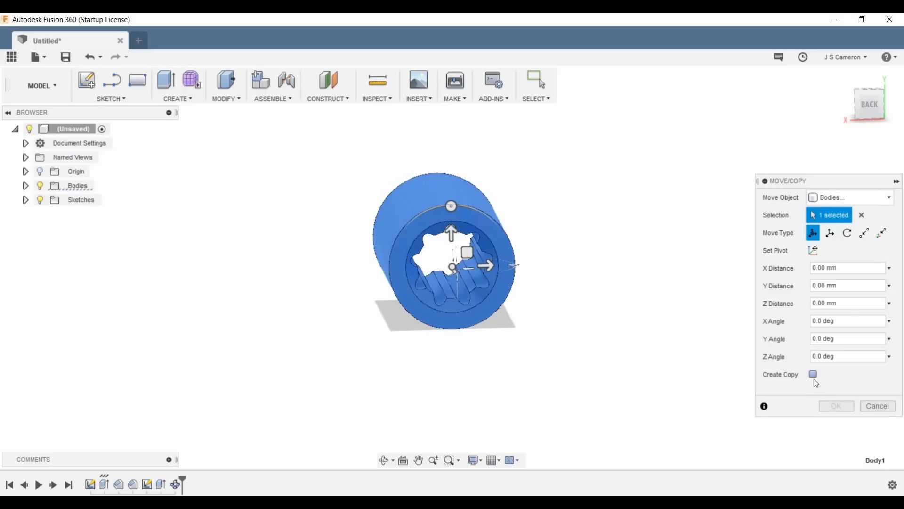
- Copy the bushing body and drag the copy 19 mm along X
left_click(814, 373)
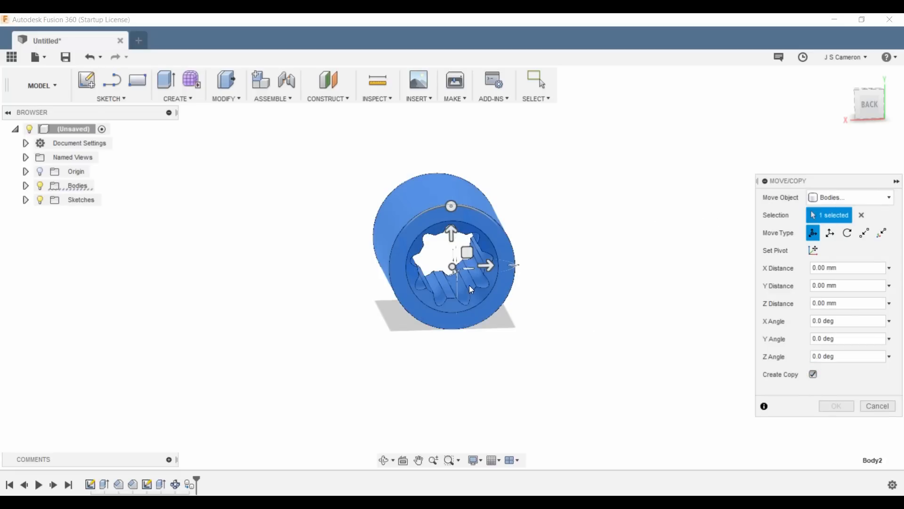
left_click_drag(488, 266, 579, 263)
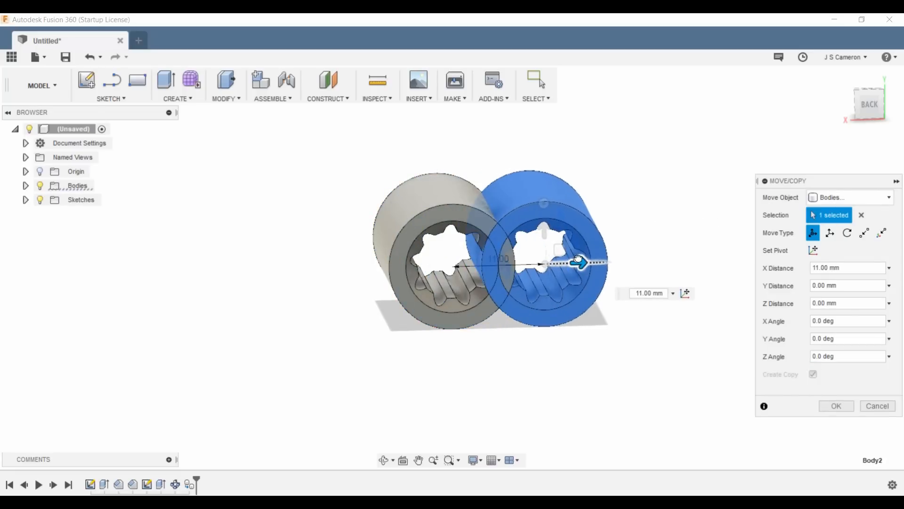
left_click_drag(580, 262, 646, 260)
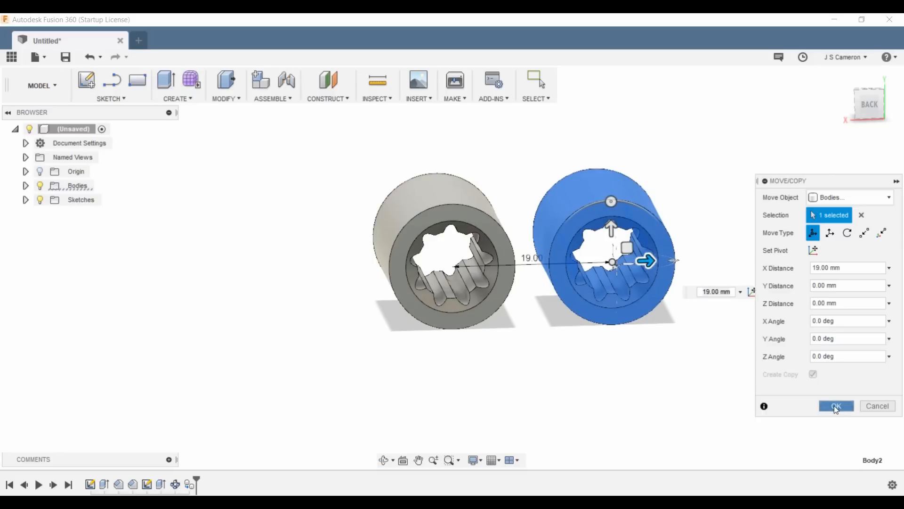
left_click(836, 405)
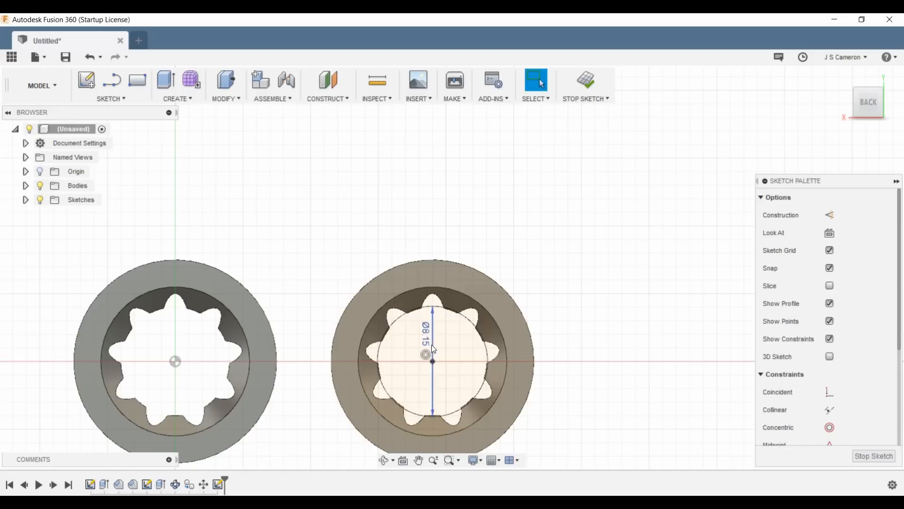
- Extrude-cut the 8.15 mm circle 25 mm through the copied bushing's bore
left_click(451, 340)
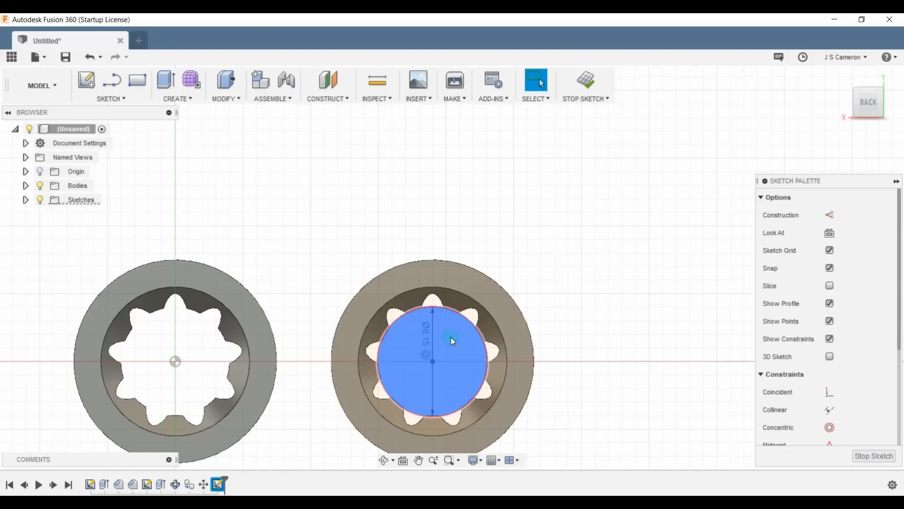
right_click(453, 340)
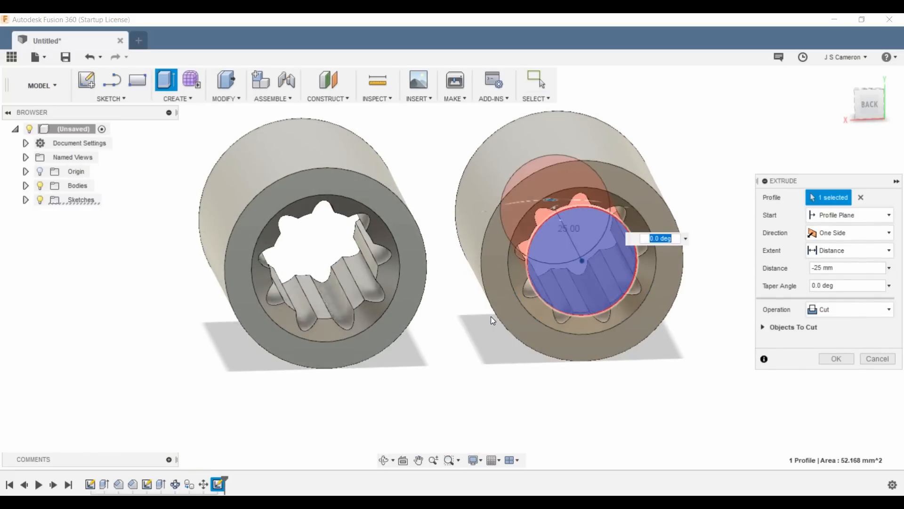
left_click(836, 357)
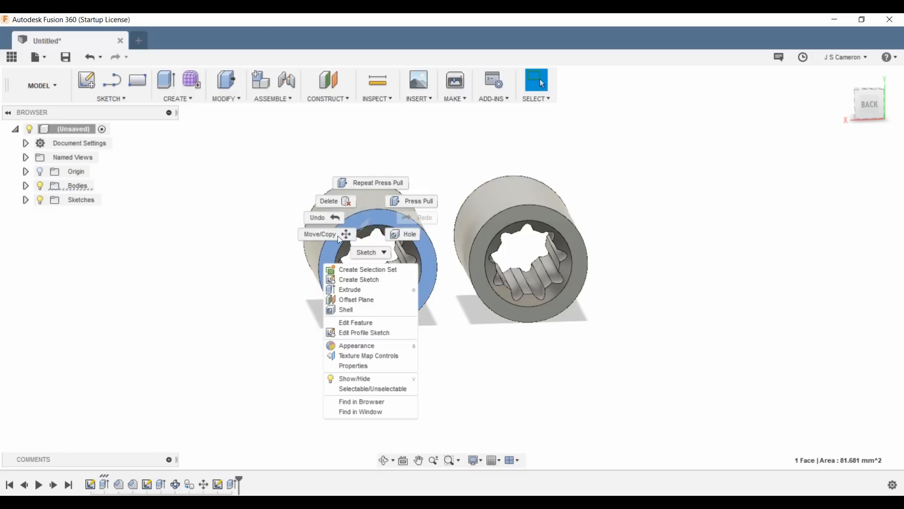
- Copy the original bushing and move the copy about 23 mm along X
left_click(320, 234)
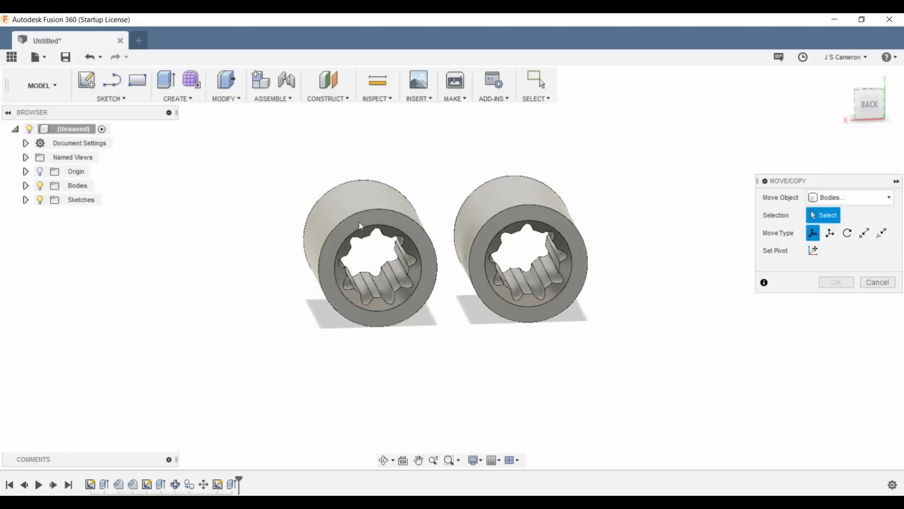
left_click(369, 251)
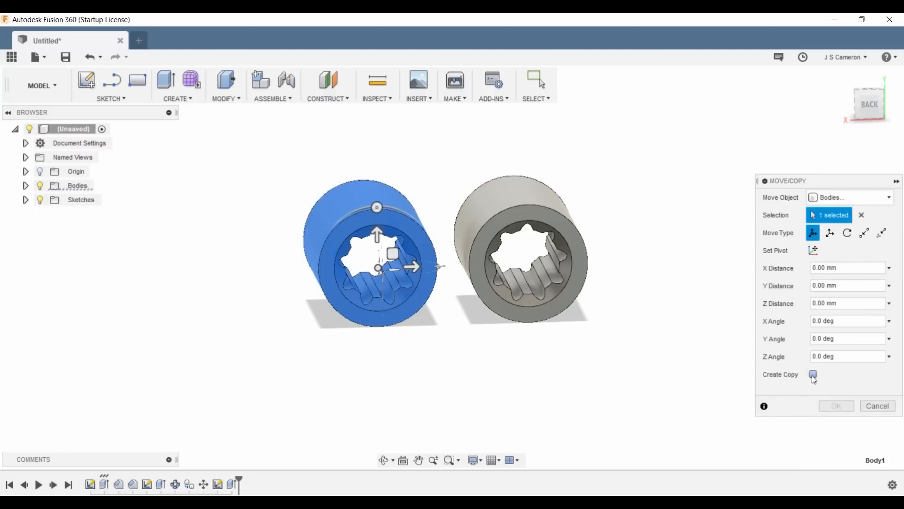
left_click_drag(413, 266, 597, 261)
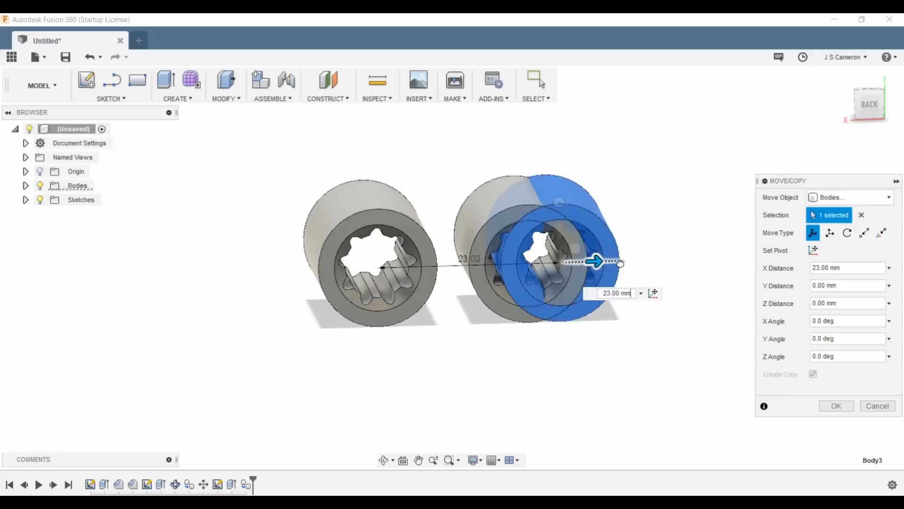
left_click_drag(596, 262, 715, 260)
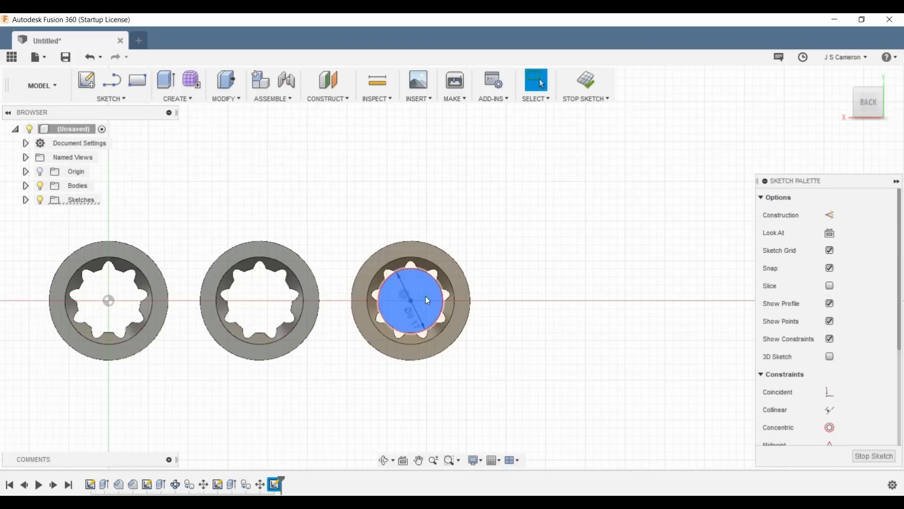
- Start extruding the new bore circle on the third bushing
left_click(165, 80)
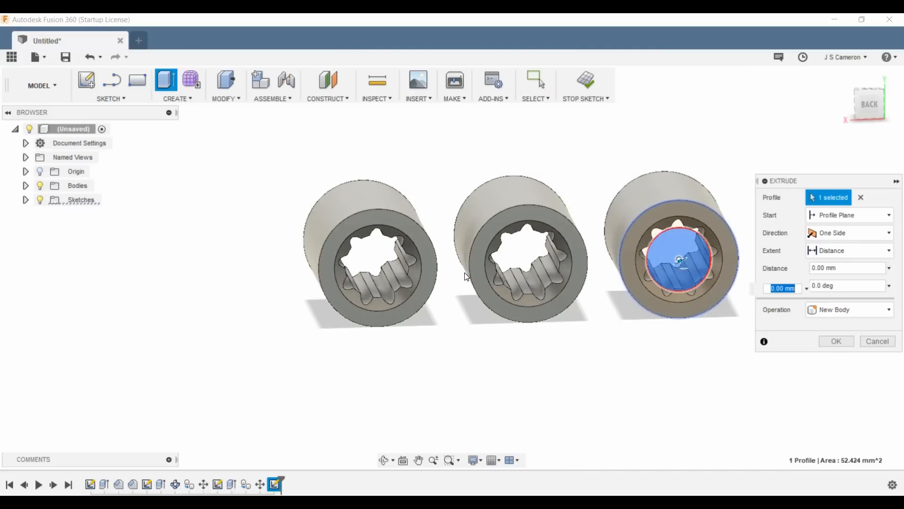